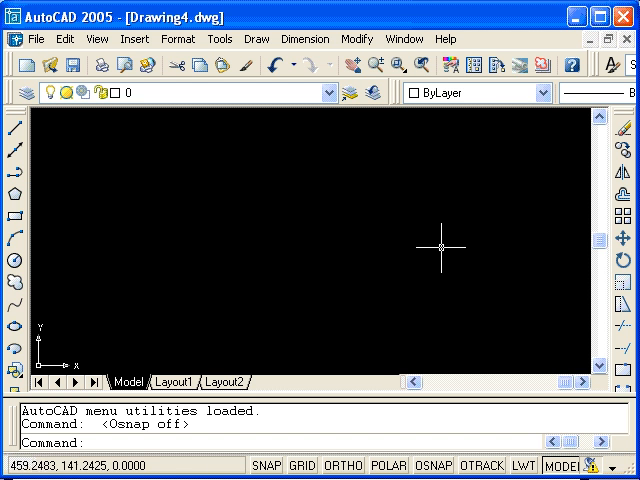
- Draw a long sloping line across the upper area, then repeat the Line command
left_click(11, 132)
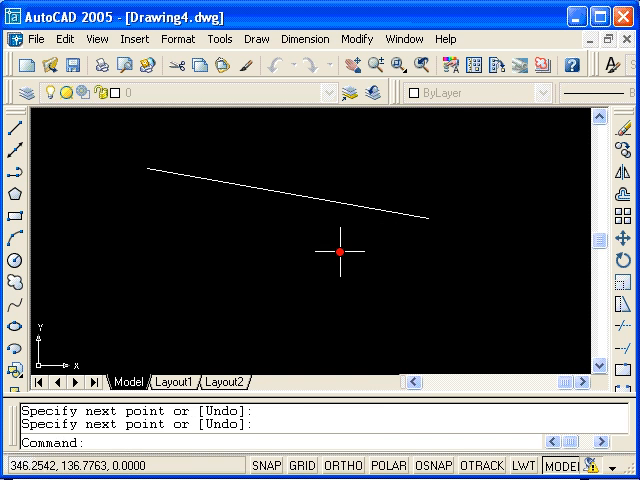
mouse_move(200, 212)
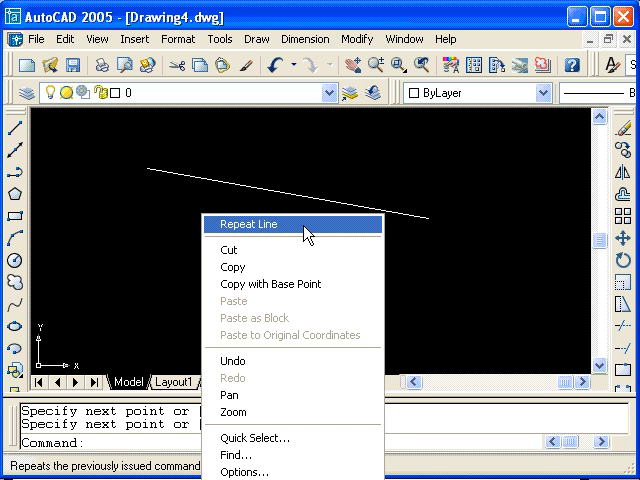
left_click(248, 223)
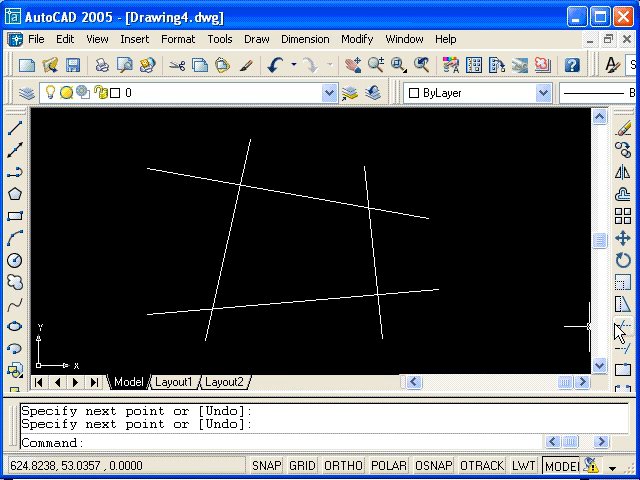
- Trim the left steep line's top above the top sloping line using TRIM
type("TRIM")
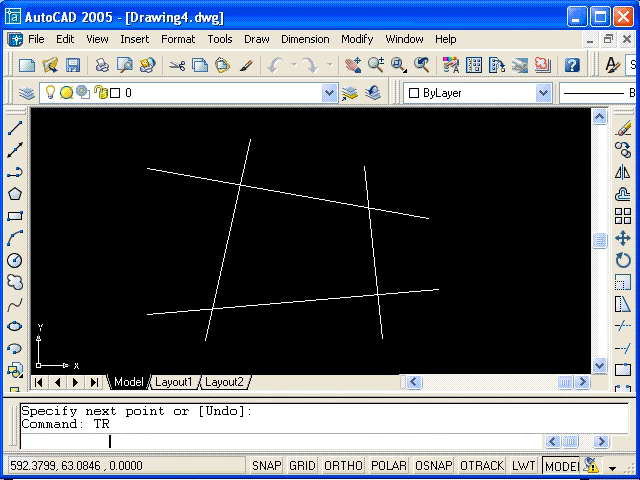
key("Enter")
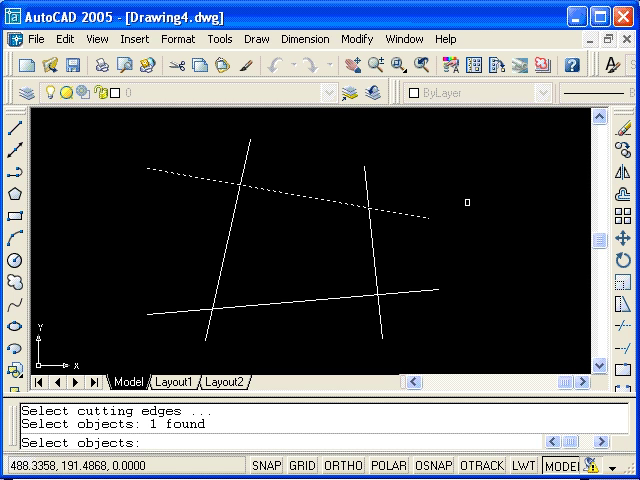
mouse_move(471, 235)
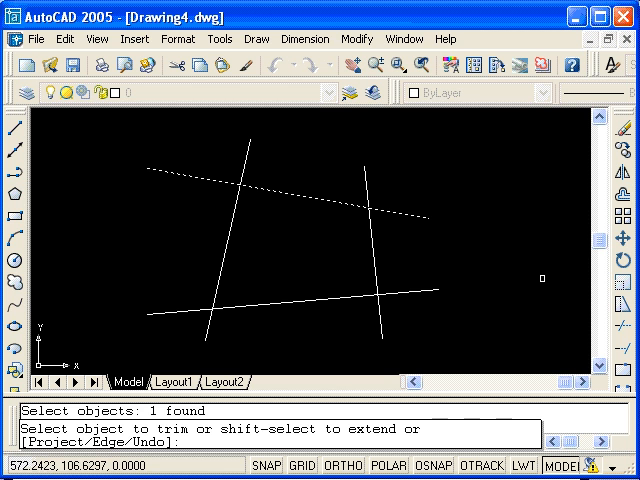
mouse_move(382, 209)
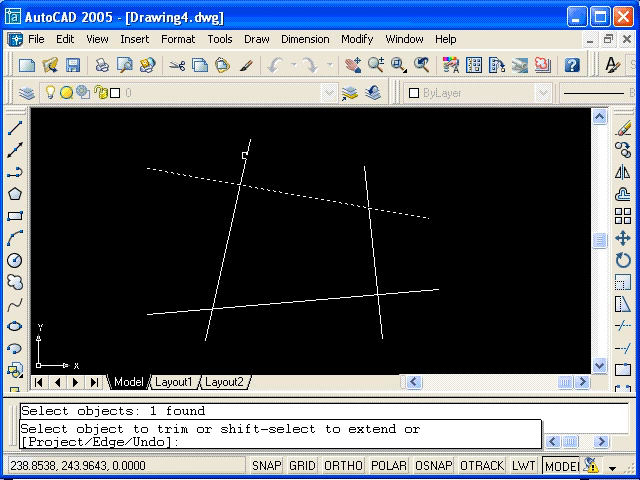
left_click(235, 157)
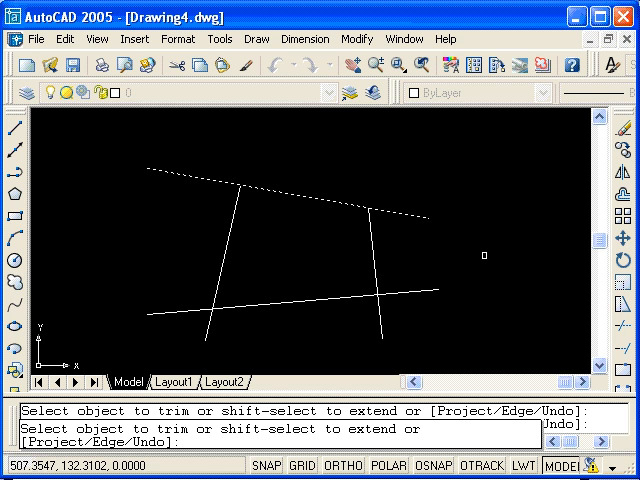
- Undo, then trim the top line's outer ends and the bottom line's middle between the steep lines
left_click(480, 253)
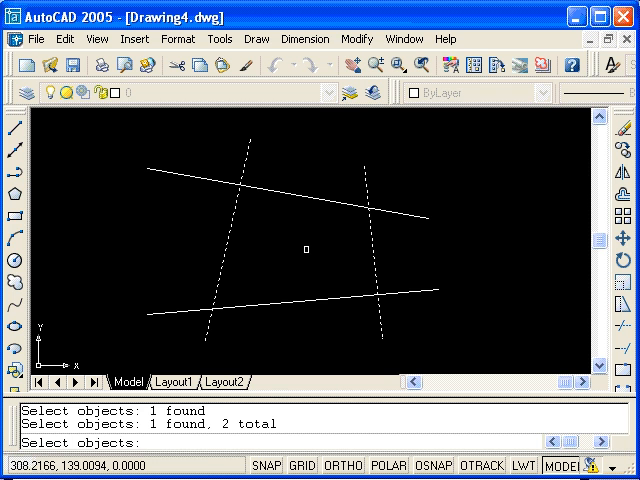
key("Enter")
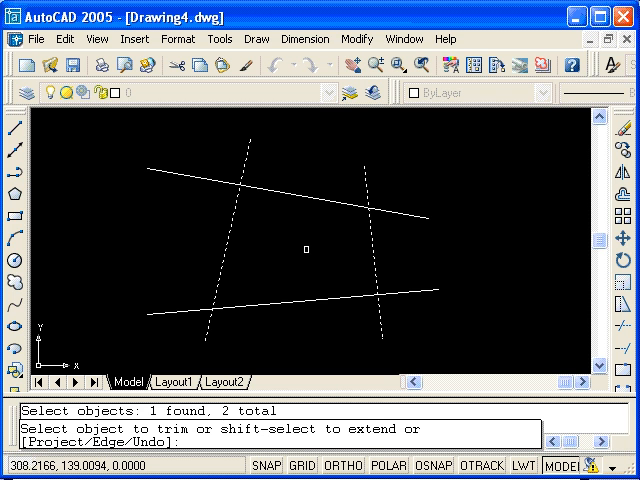
mouse_move(420, 329)
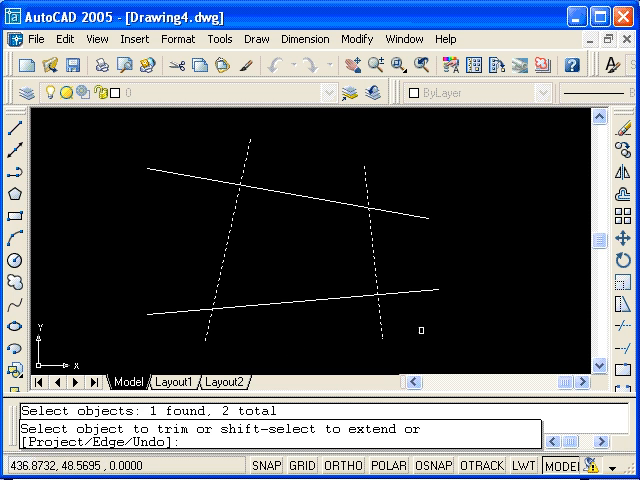
mouse_move(469, 307)
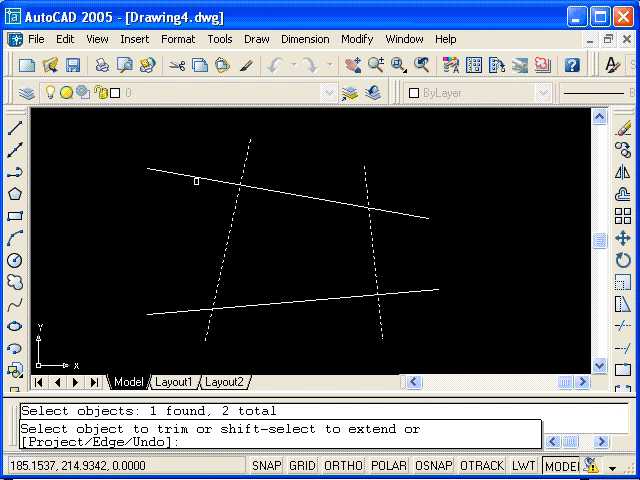
left_click(193, 184)
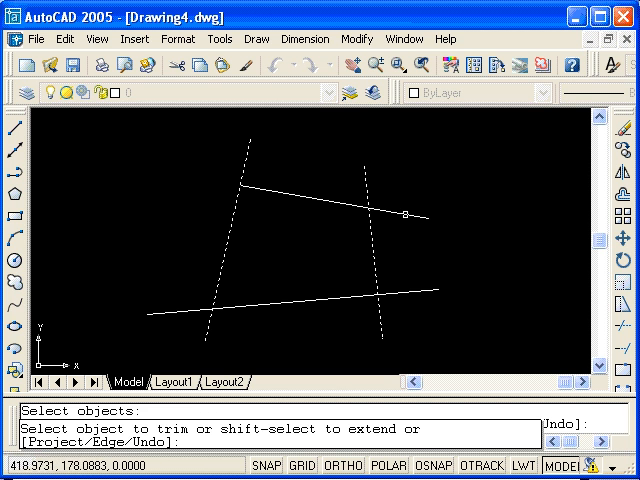
left_click(406, 214)
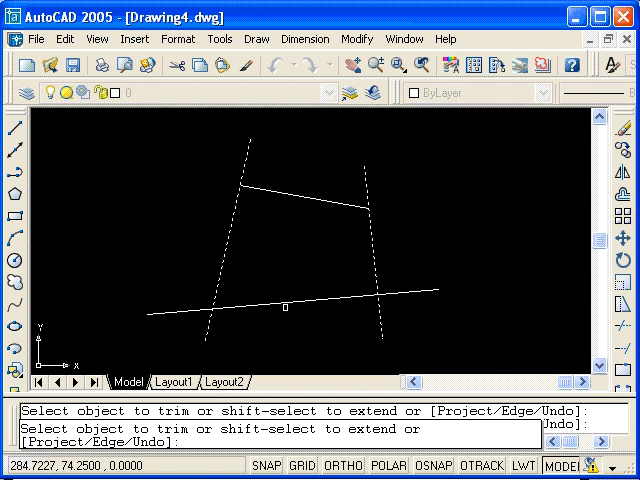
left_click(285, 314)
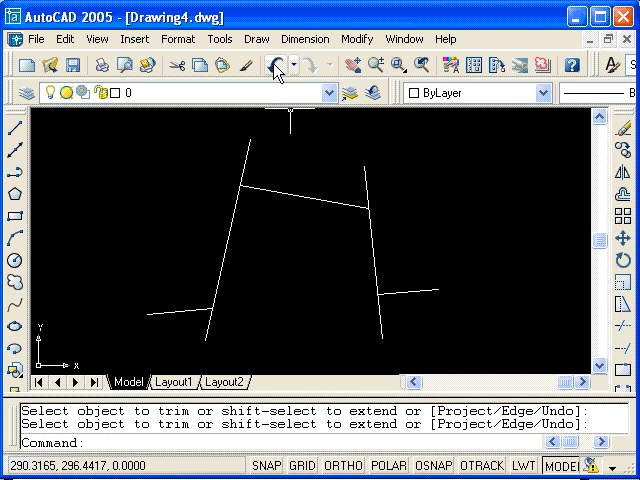
- Undo the trims to restore all four lines to full length
left_click(281, 65)
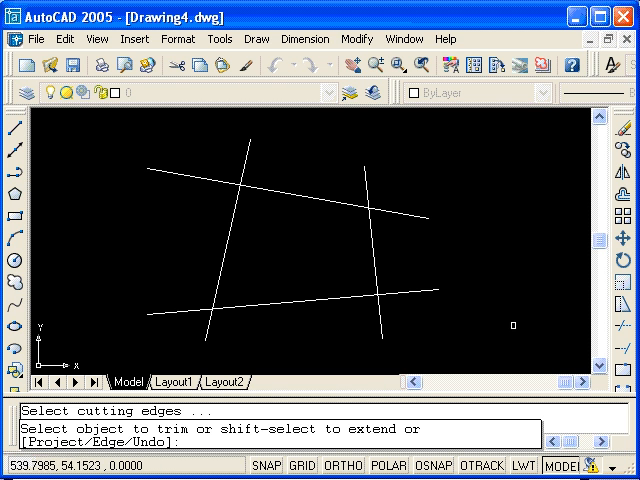
mouse_move(354, 328)
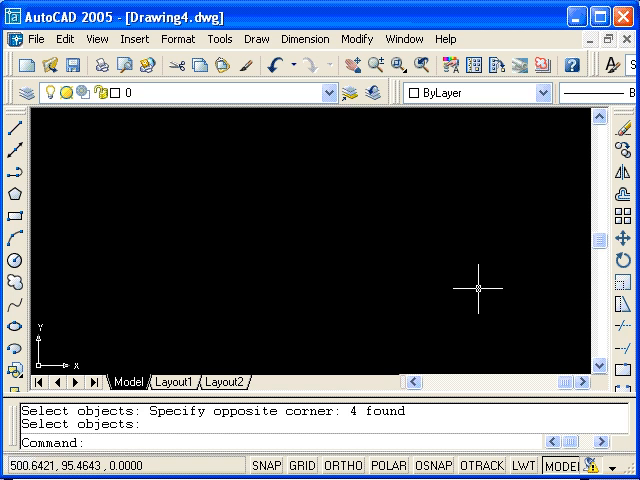
mouse_move(43, 123)
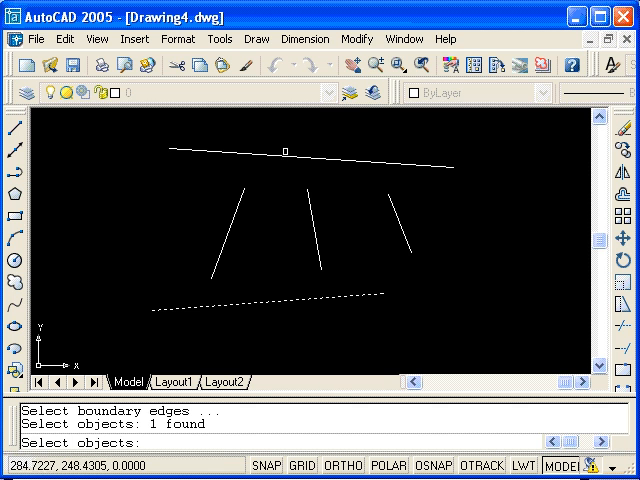
- Add the top line as a second extend boundary alongside the bottom line
left_click(477, 231)
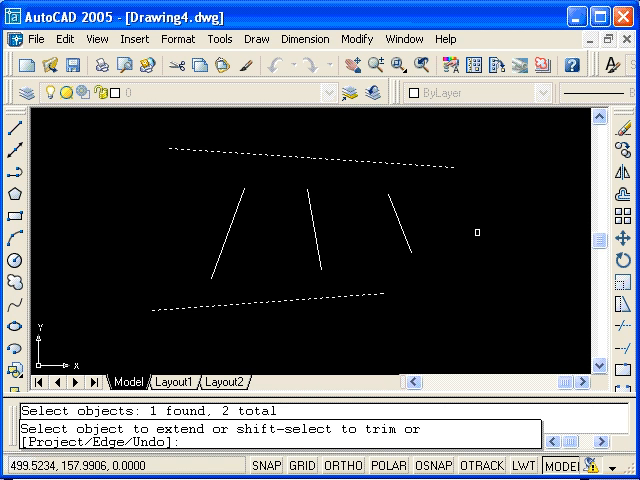
mouse_move(294, 173)
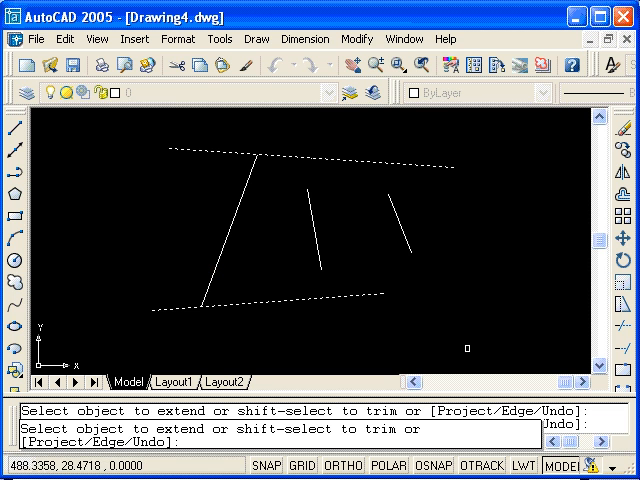
mouse_move(482, 293)
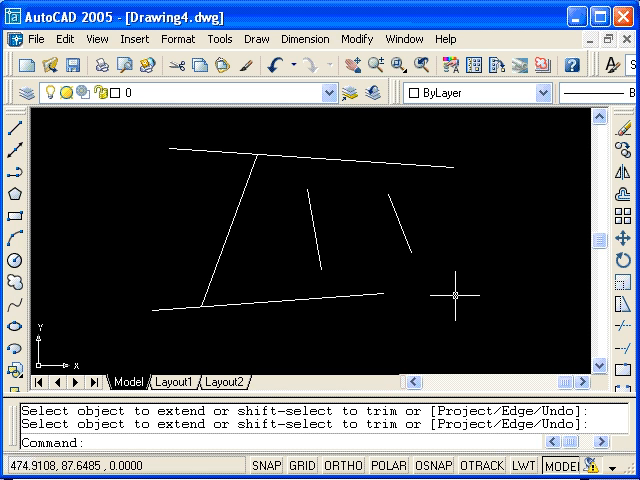
- Run EXTEND and lengthen the right short line up to the top line
type("E")
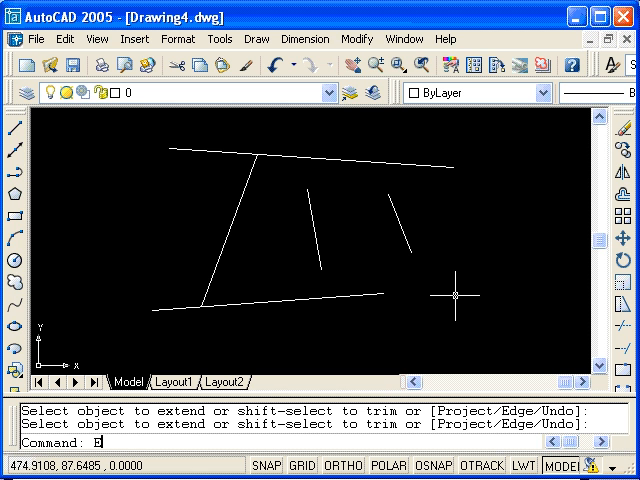
type("xtend")
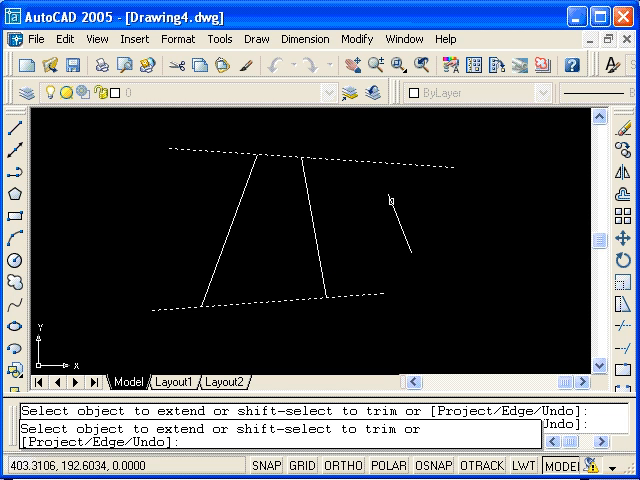
left_click(392, 200)
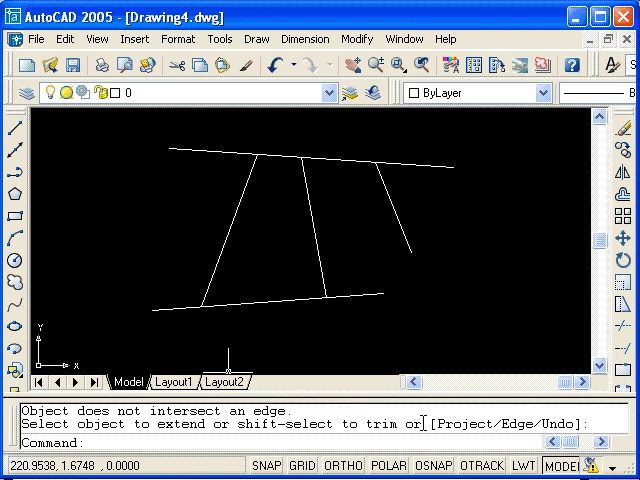
mouse_move(345, 329)
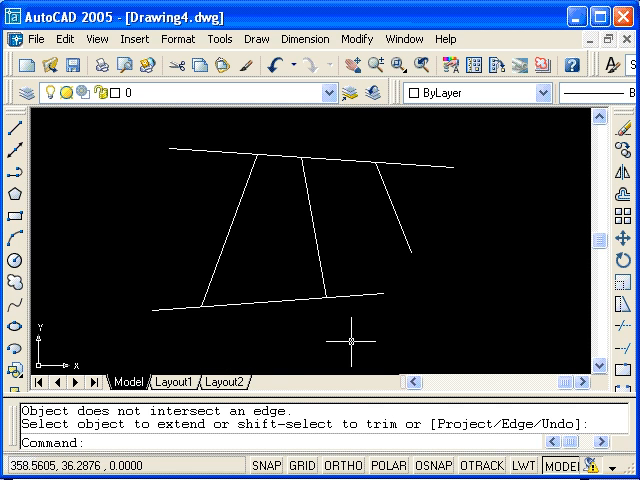